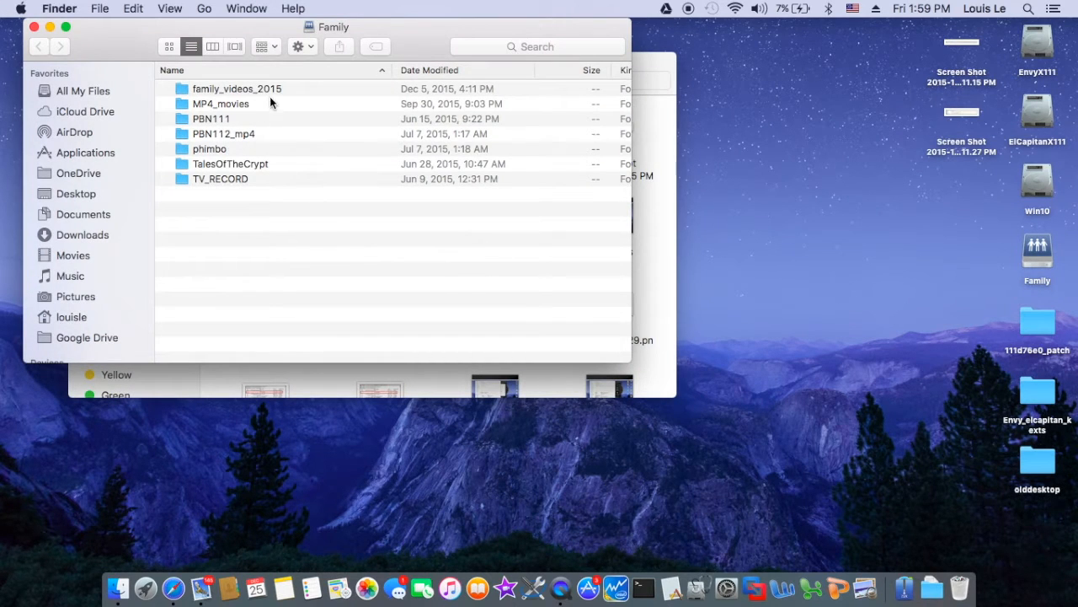
# Launch Arrachera.mp4 from the family_videos_2015 folder in VLC
pyautogui.doubleClick(236, 88)
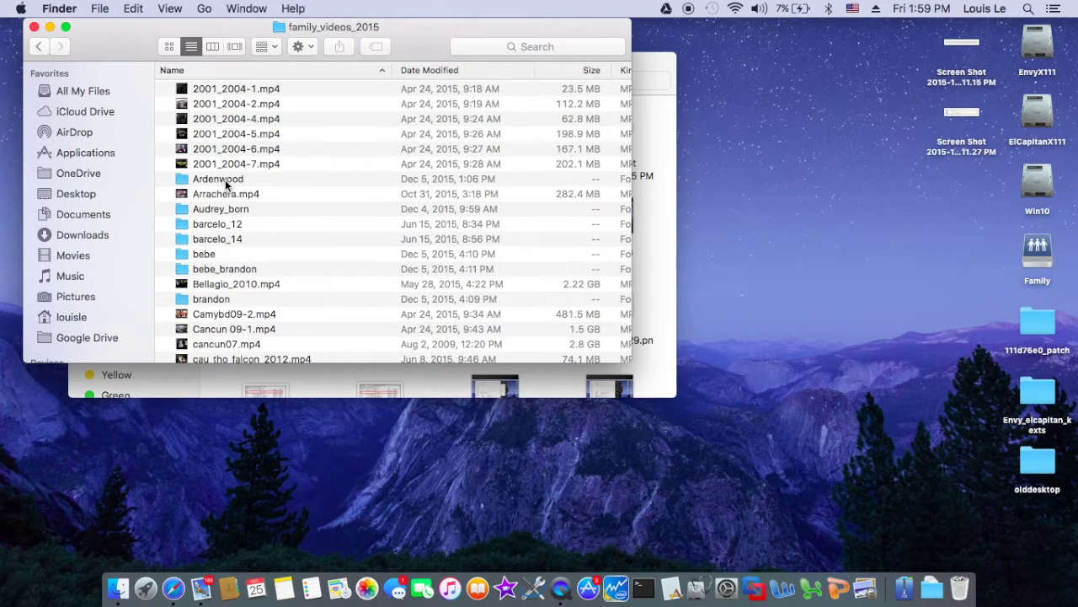
pyautogui.click(225, 194)
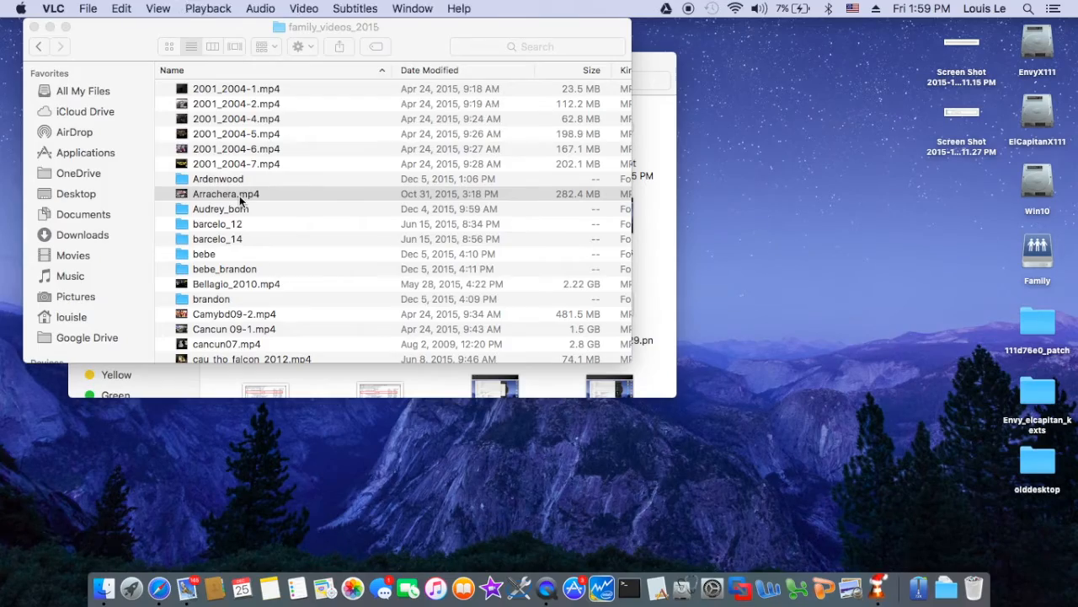
pyautogui.doubleClick(226, 192)
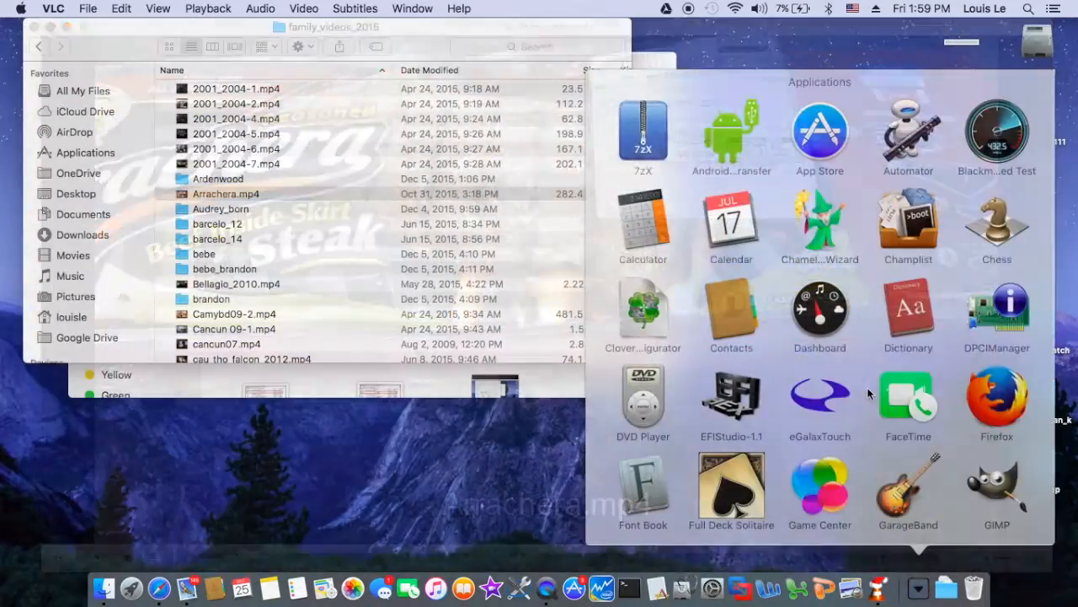
# Scroll down the Google Cast extension support article in Chrome
pyautogui.scroll(-3)
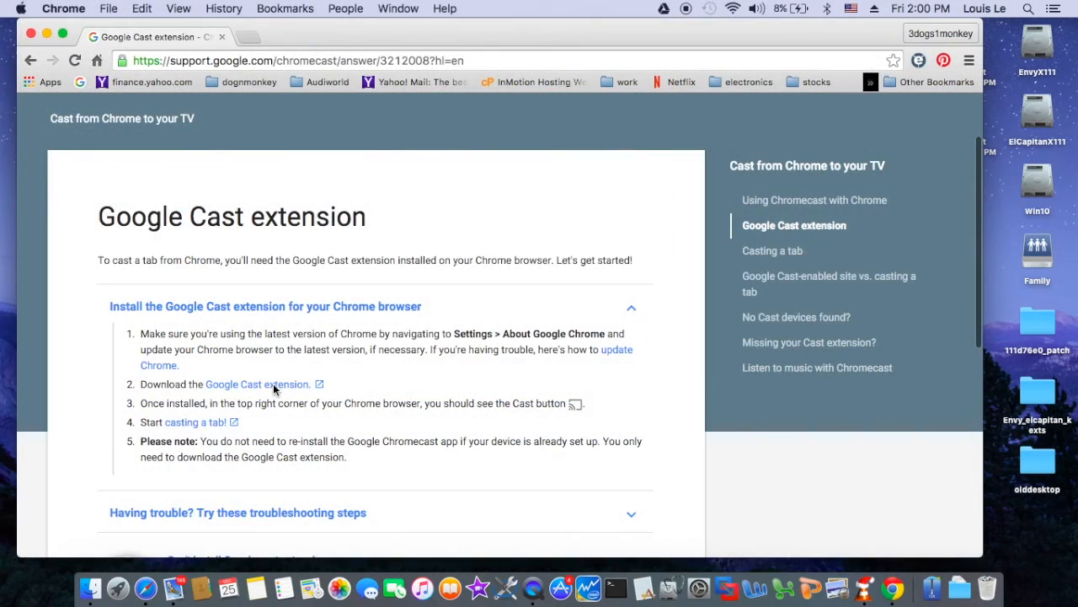
# Add the Google Cast extension to Chrome from its Web Store listing
pyautogui.click(256, 384)
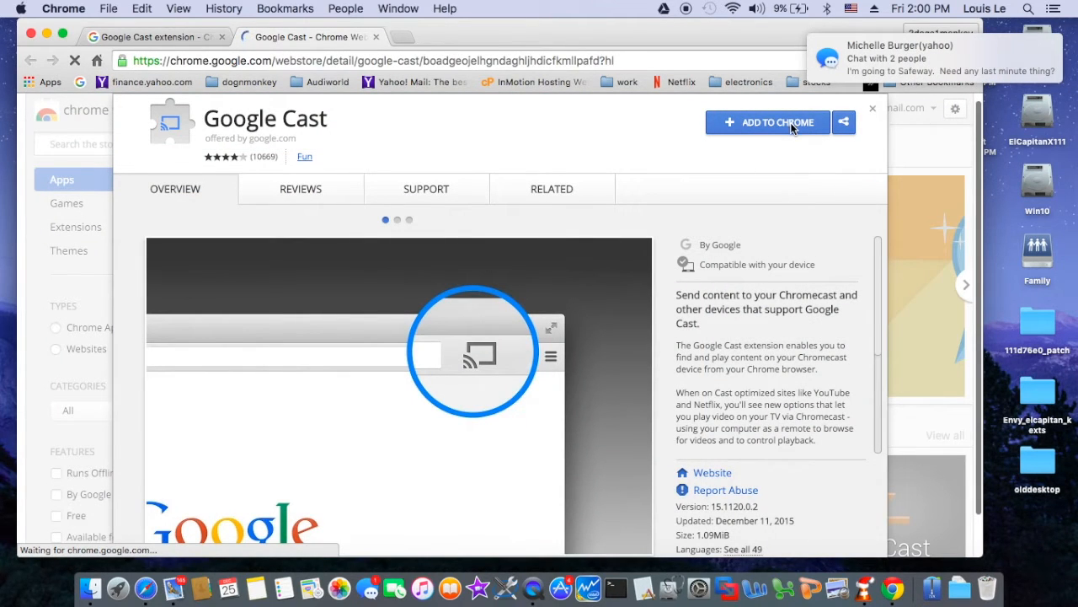
pyautogui.click(766, 121)
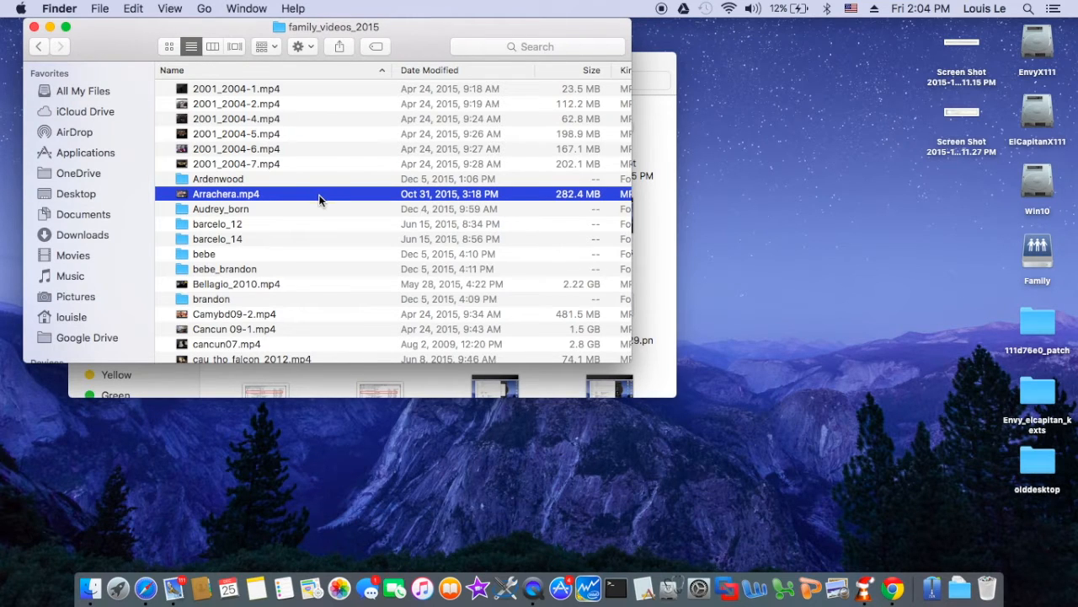
# Open Arrachera.mp4 with Google Chrome via Open With > Other, listing all applications
pyautogui.rightClick(225, 192)
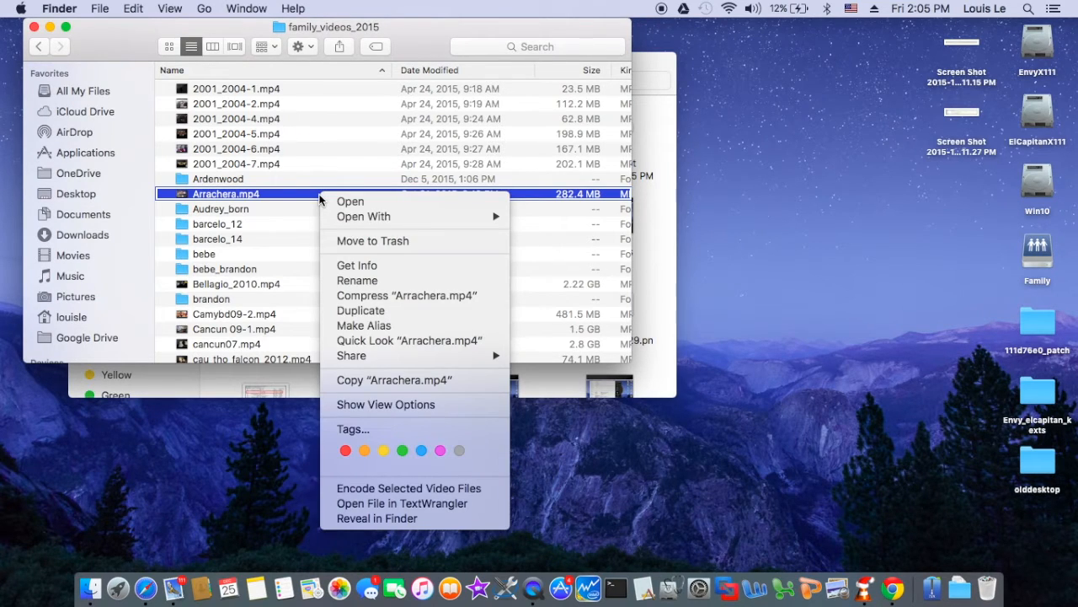
pyautogui.click(364, 215)
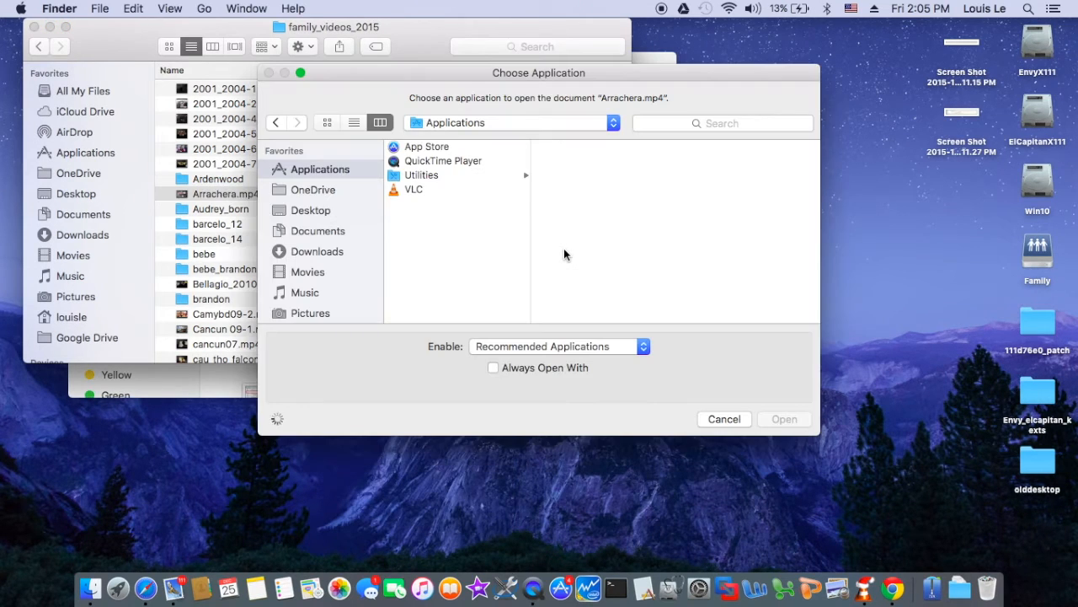
pyautogui.moveTo(569, 378)
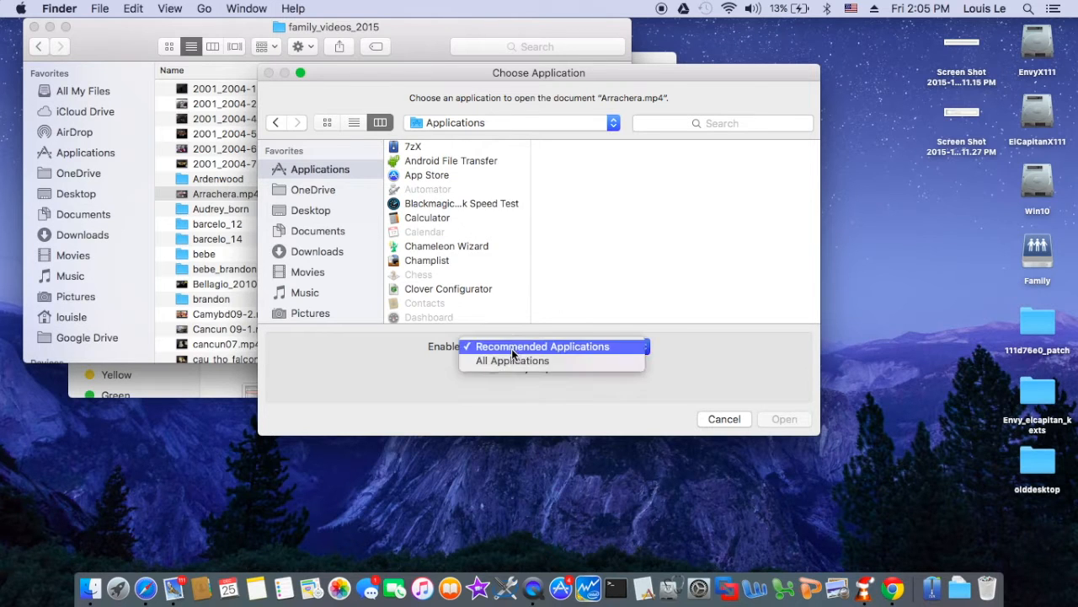
pyautogui.click(512, 360)
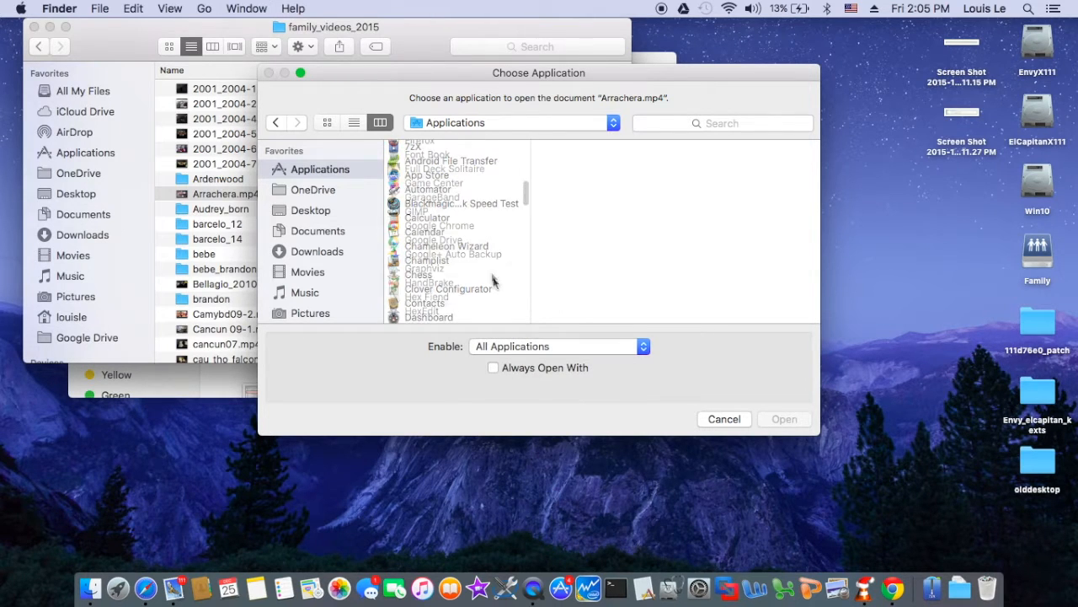
pyautogui.scroll(-3)
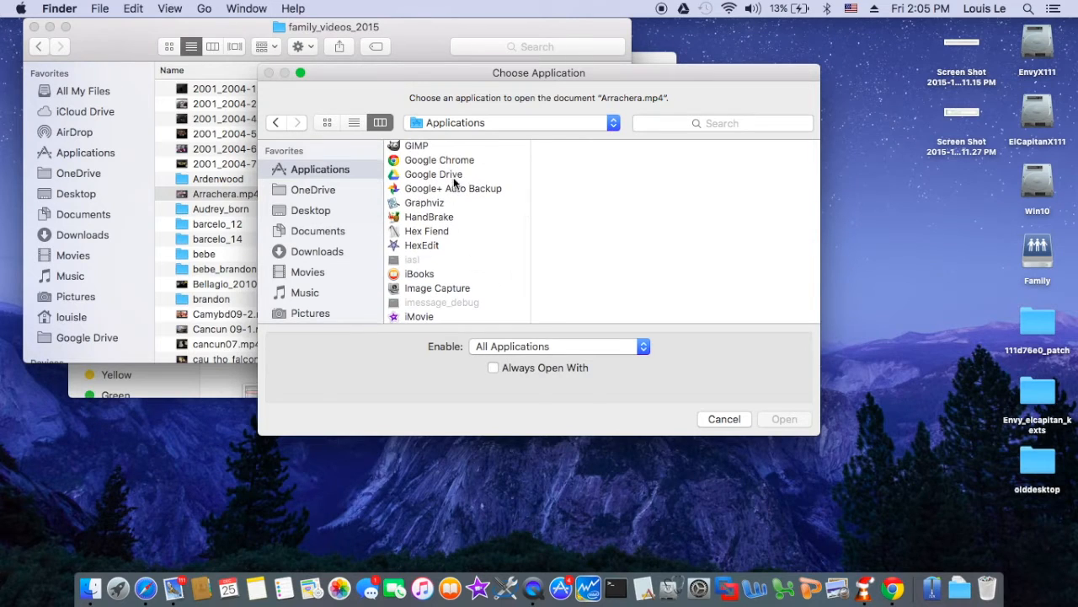
pyautogui.click(438, 160)
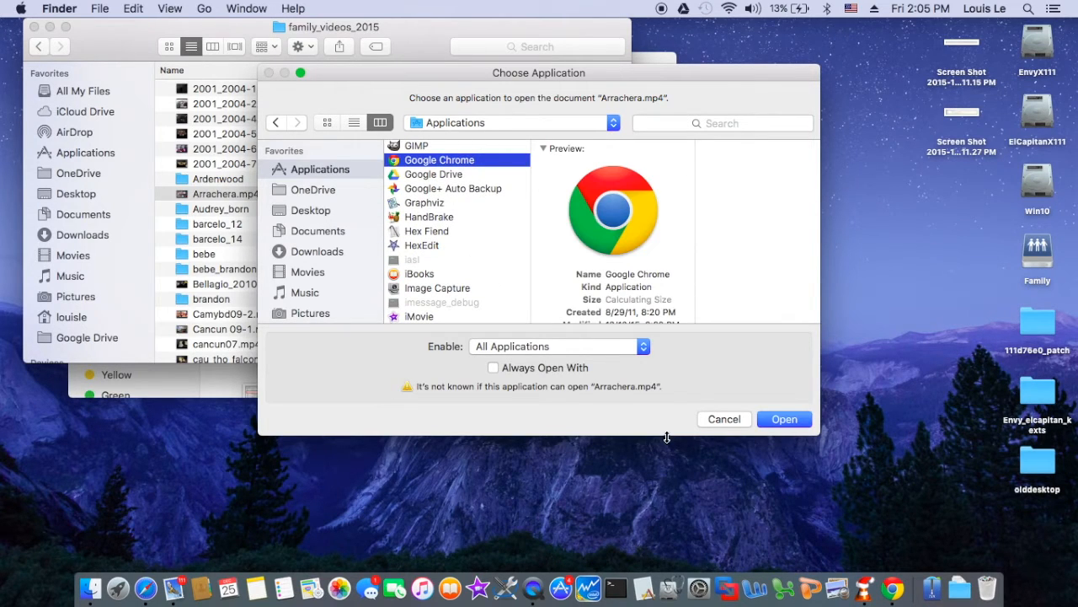
pyautogui.click(782, 418)
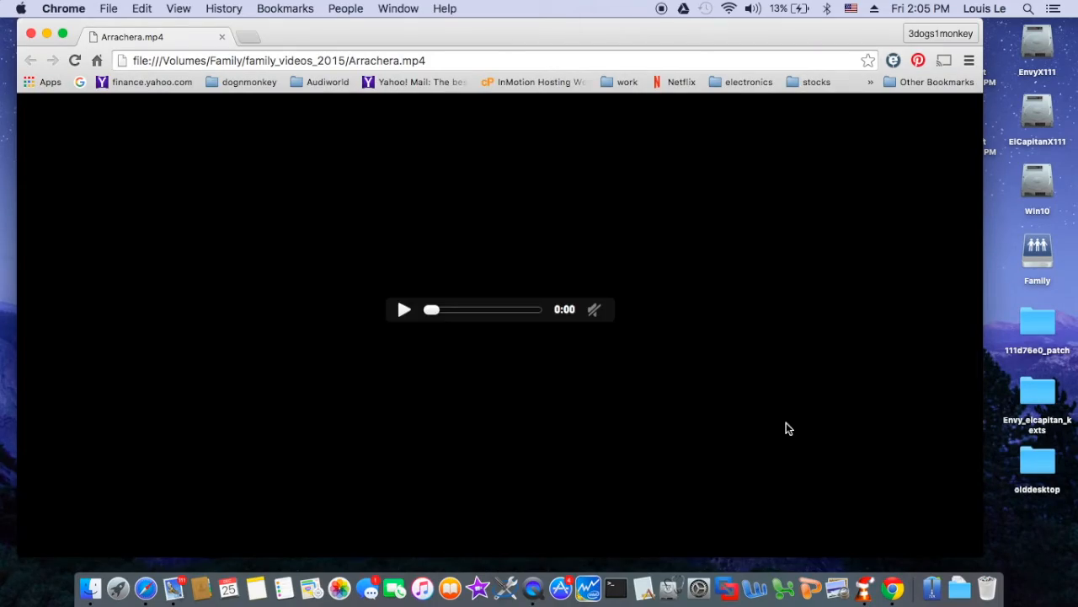
# Play Arrachera.mp4 and show the tab's Cast menu, accepting the usage-statistics prompt
pyautogui.click(404, 310)
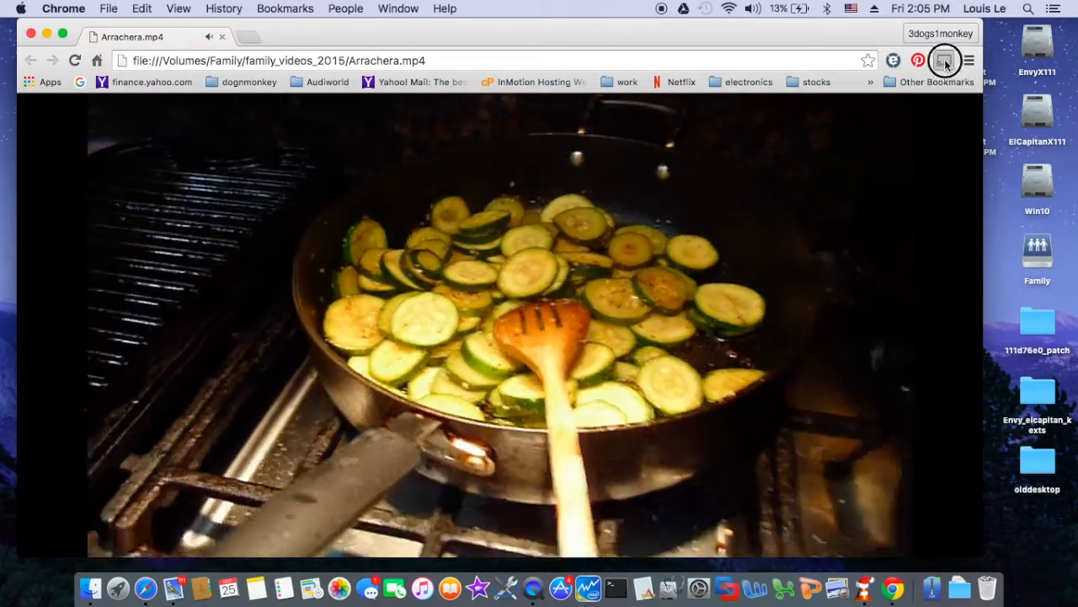
pyautogui.click(943, 61)
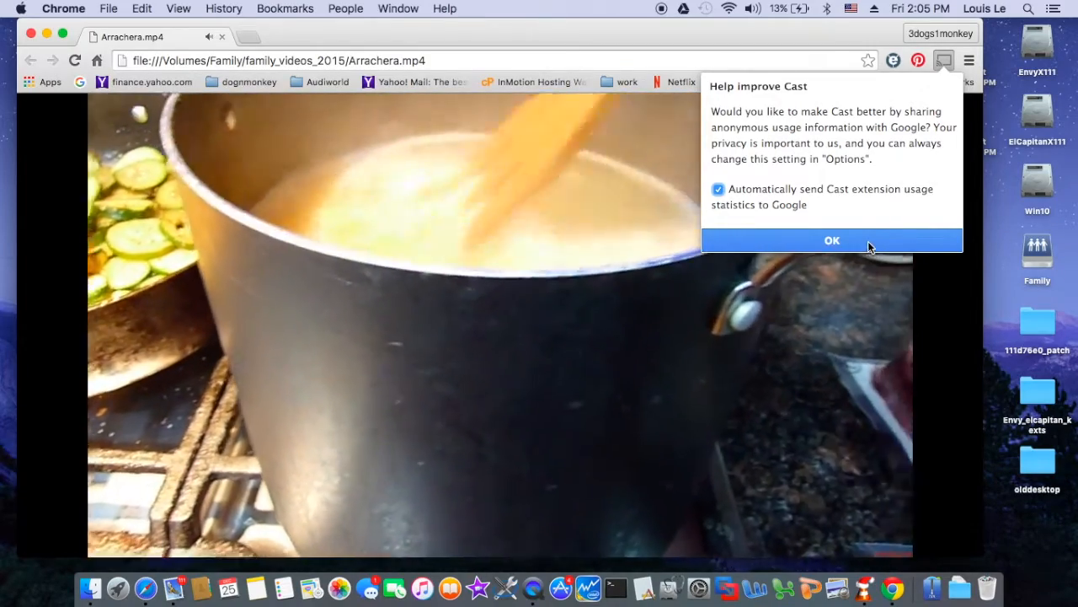
pyautogui.click(832, 239)
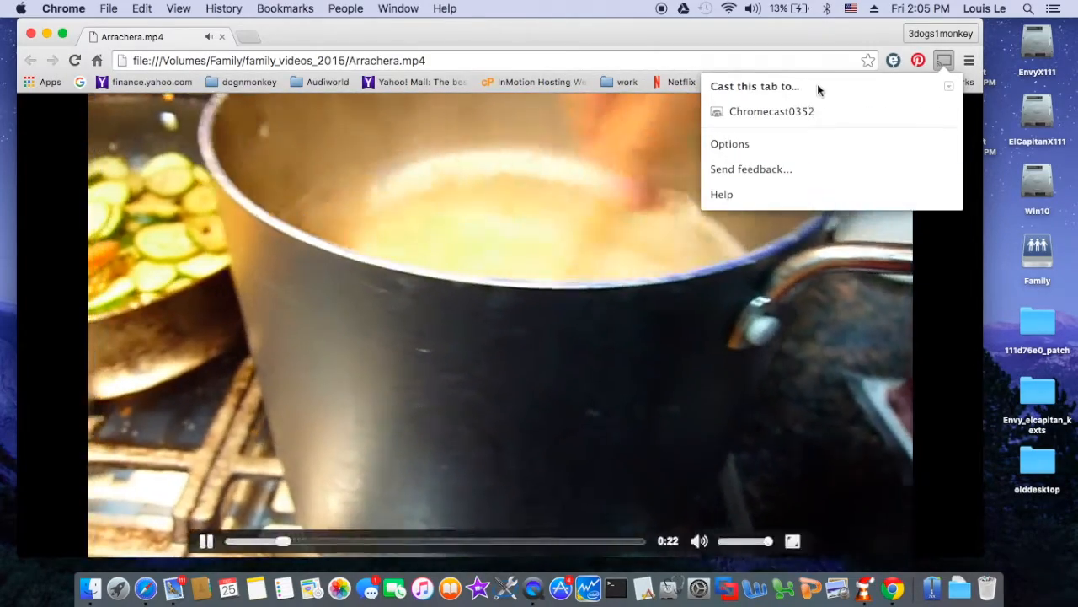
pyautogui.moveTo(832, 144)
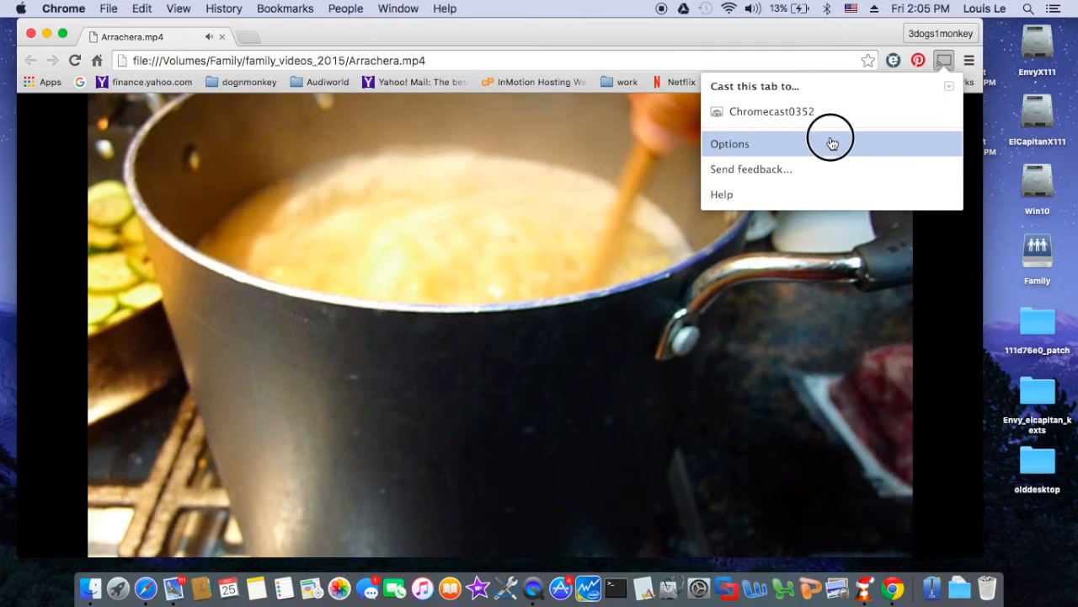
# Show the Cast extension's options page with tab casting quality set to Auto
pyautogui.click(729, 143)
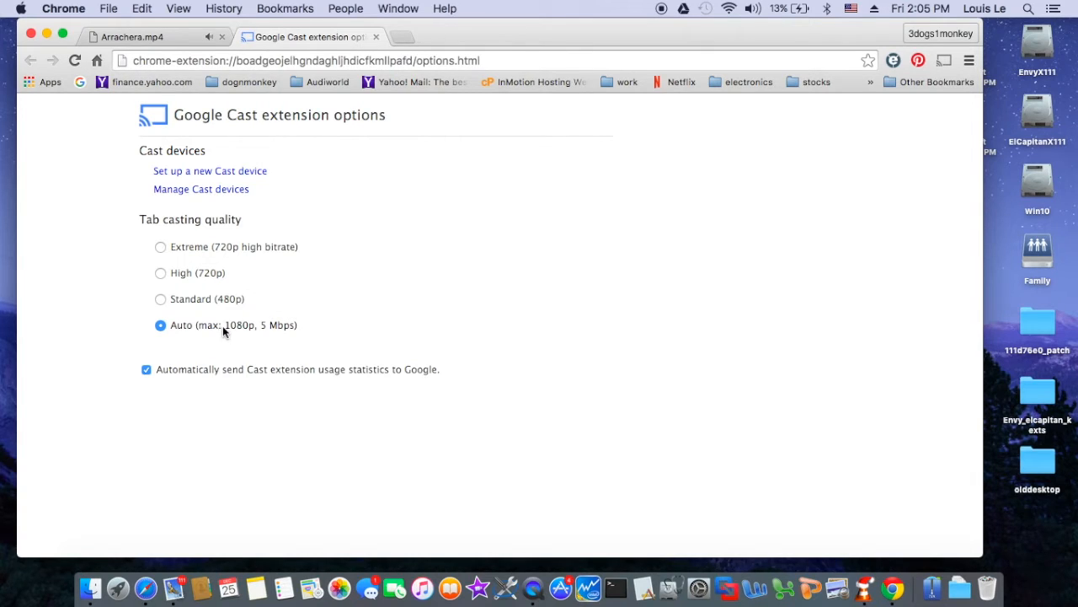
pyautogui.moveTo(244, 259)
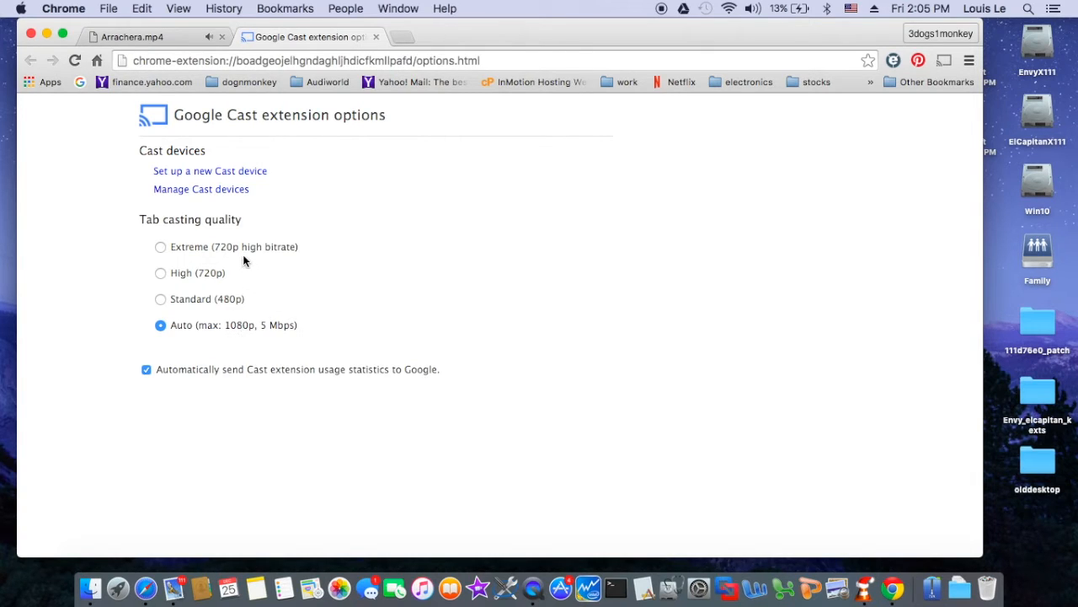
pyautogui.moveTo(504, 239)
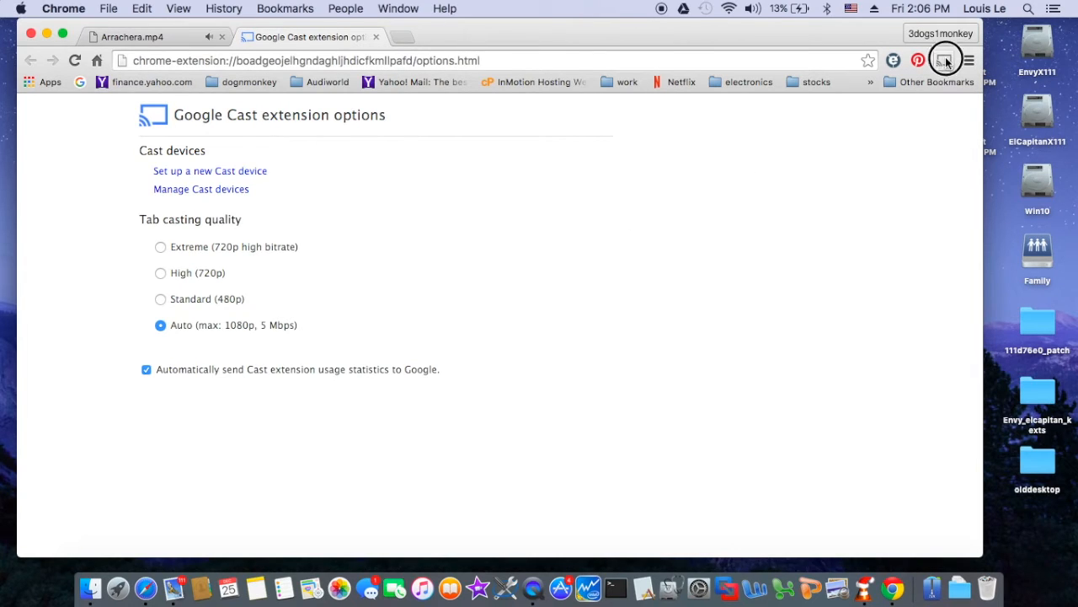
# Cast the options tab to Chromecast0352
pyautogui.click(943, 61)
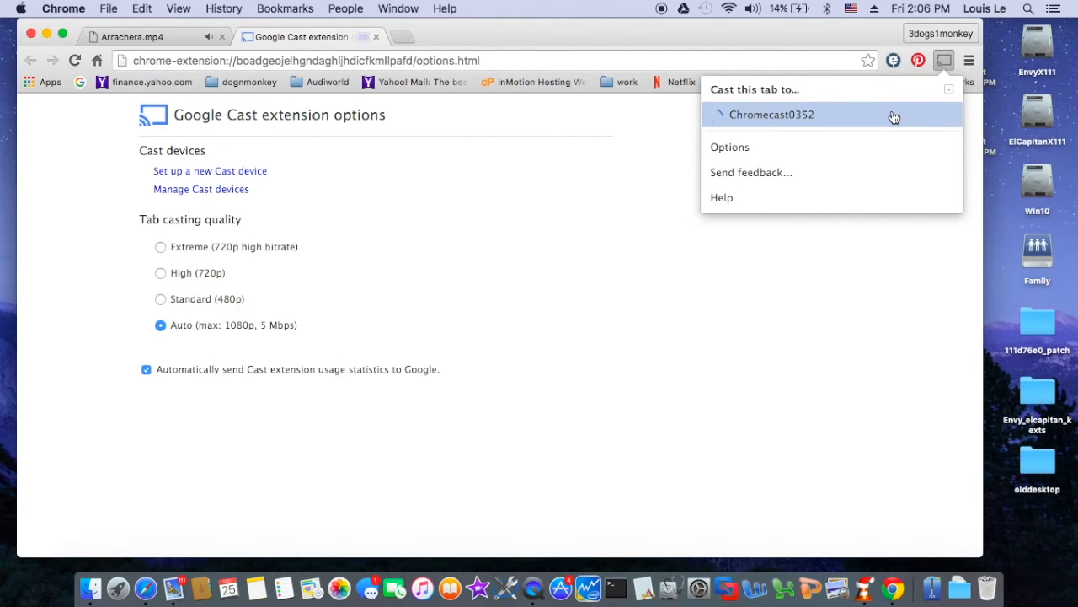
pyautogui.click(772, 115)
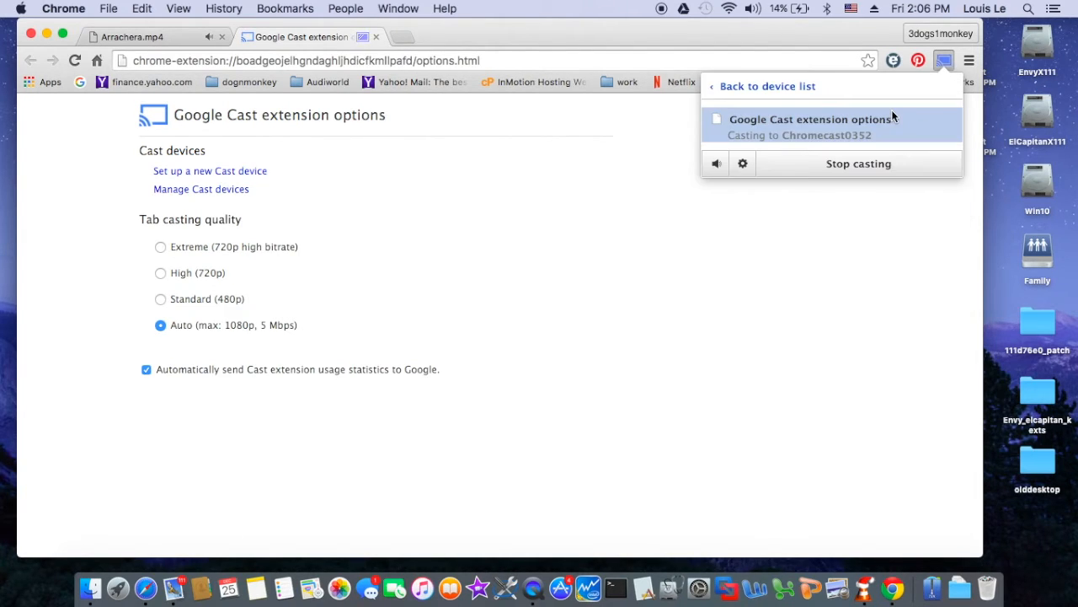